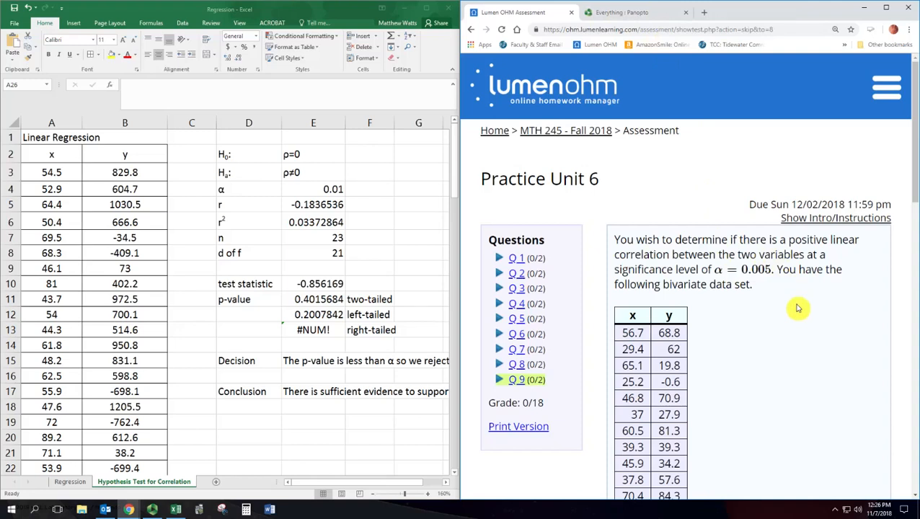
mouse_move(805, 297)
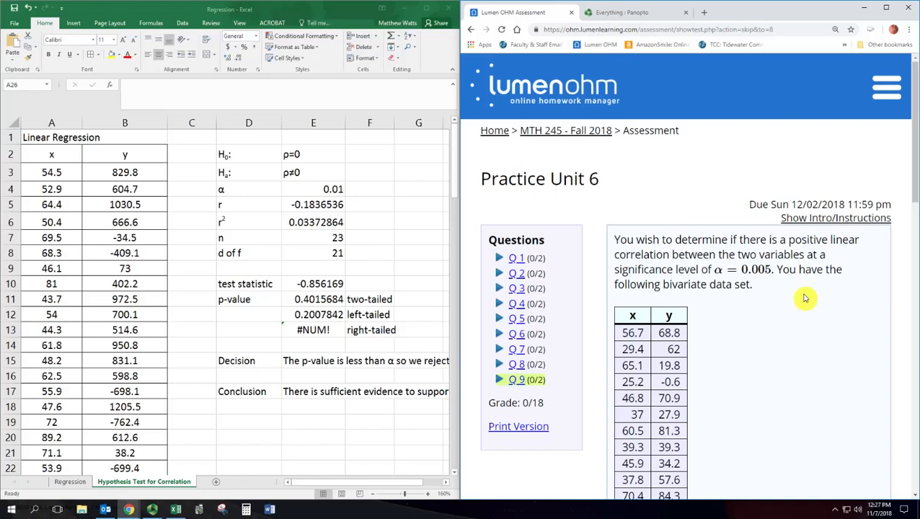
- Set α to 0.005 and the alternative hypothesis to ρ>0, noting 'positive linear' in the question
scroll(down, 3)
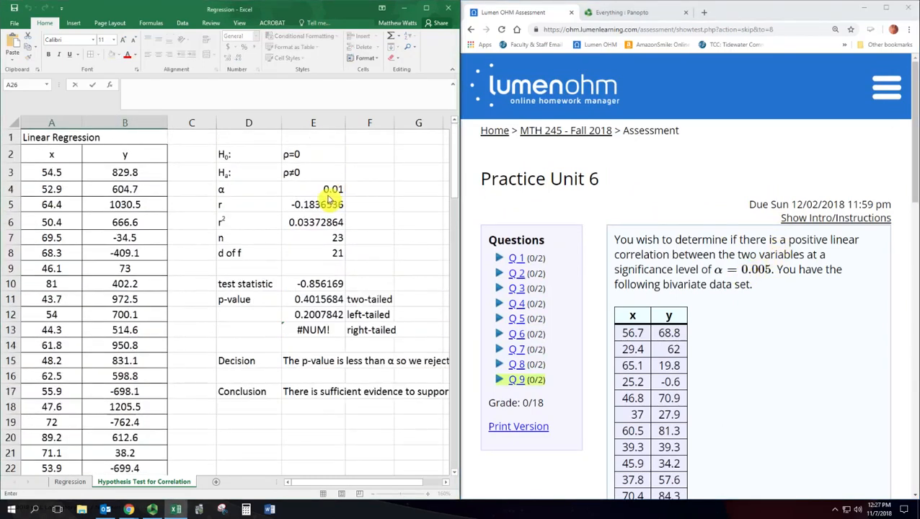
click(332, 189)
text(0.005)
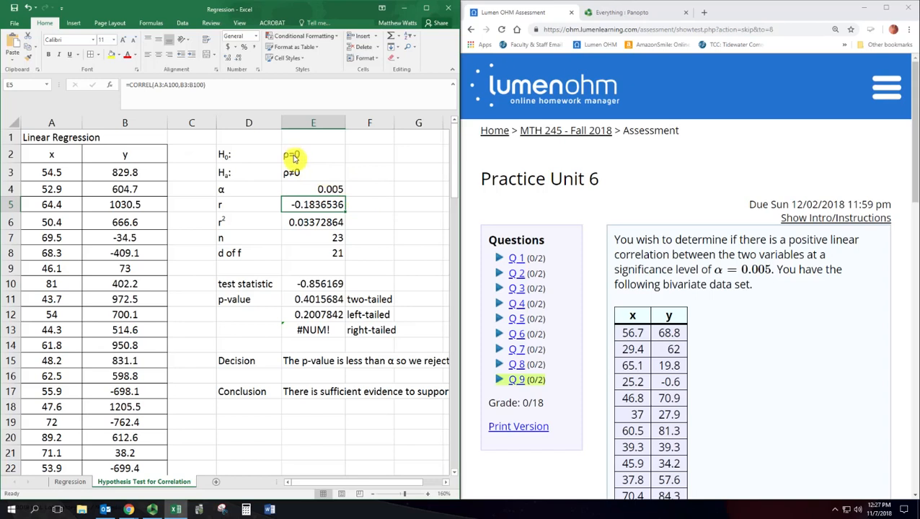
click(313, 153)
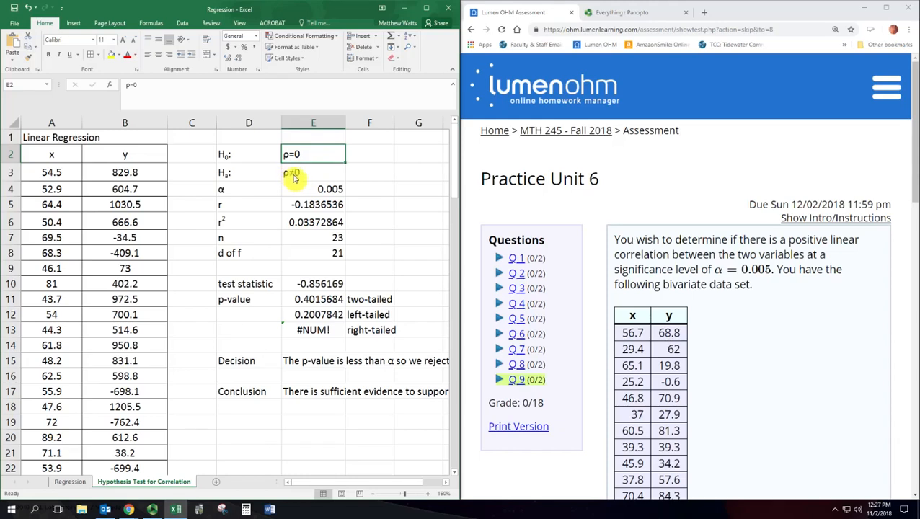
mouse_move(320, 185)
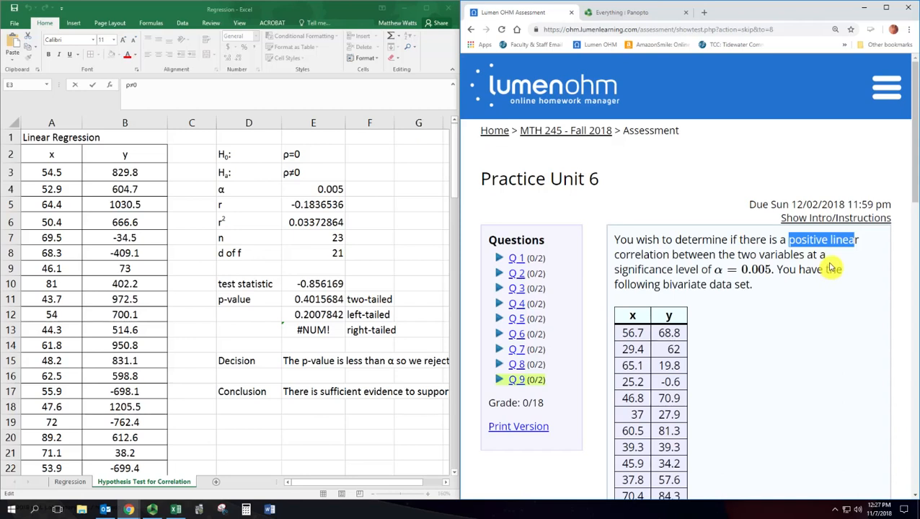
click(313, 173)
text(>)
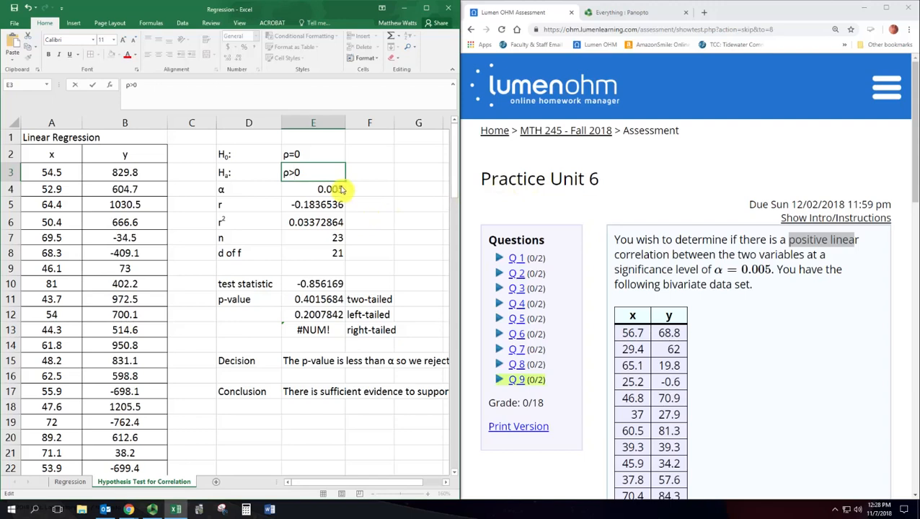
mouse_move(352, 189)
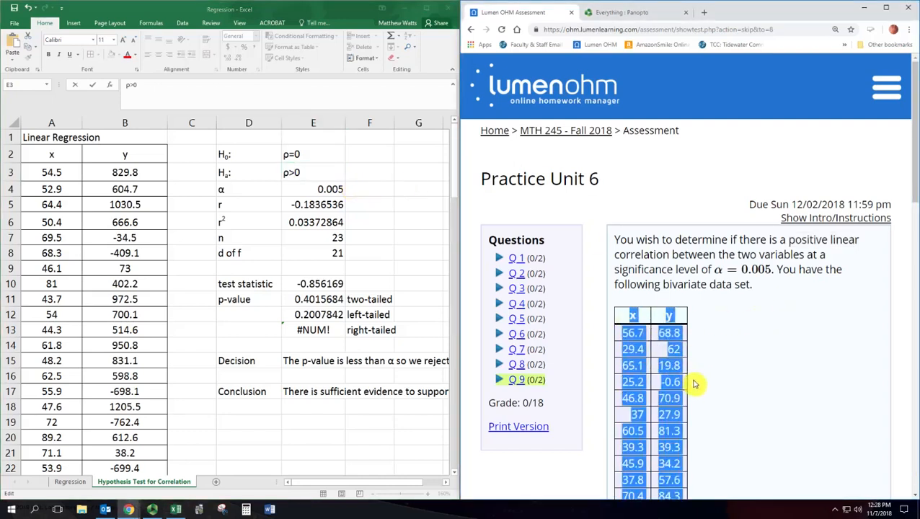
- Copy the question's 34 x–y data pairs into the sheet's x and y columns from A3
scroll(down, 3)
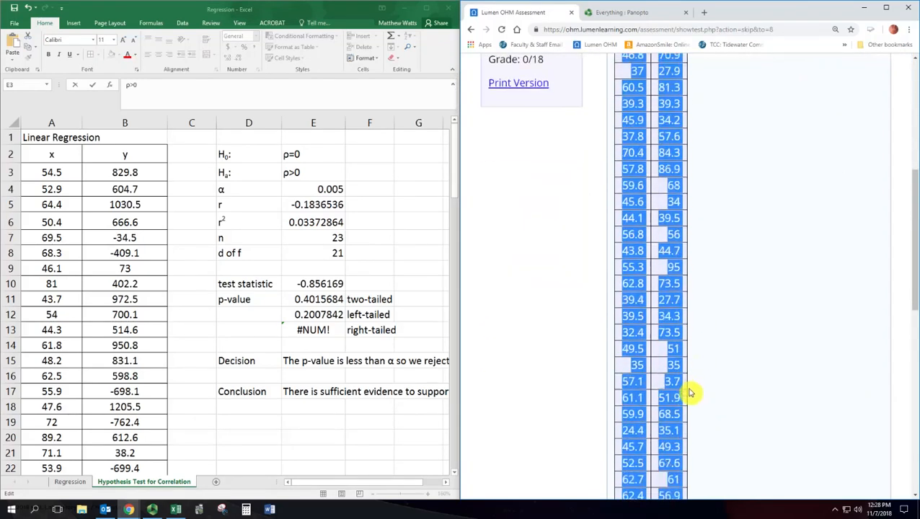
scroll(down, 3)
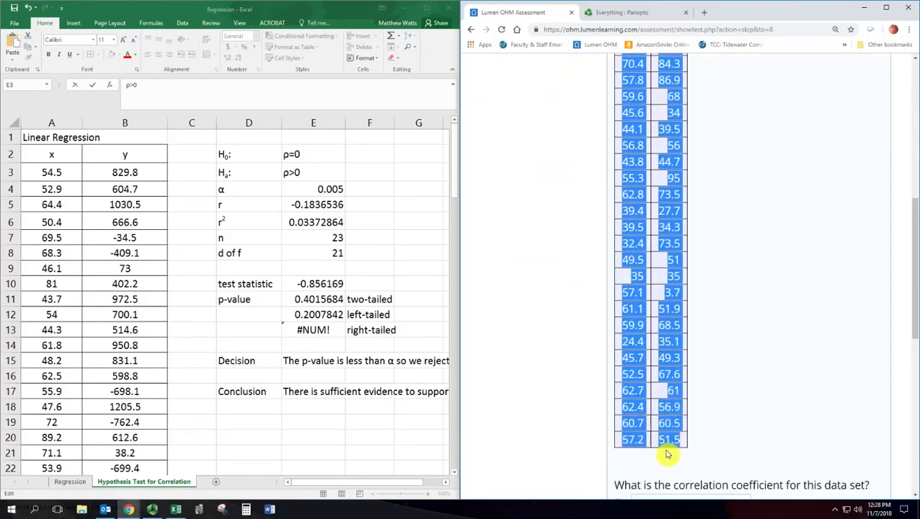
right_click(52, 153)
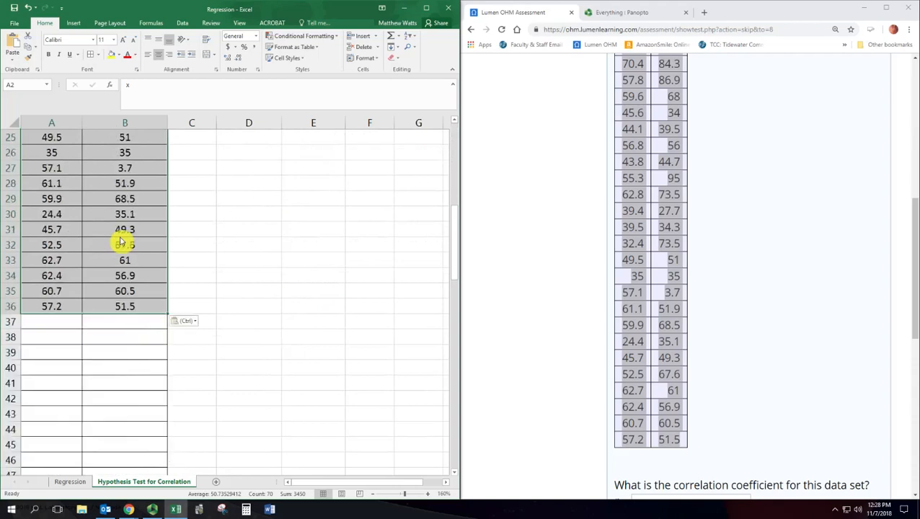
scroll(down, 3)
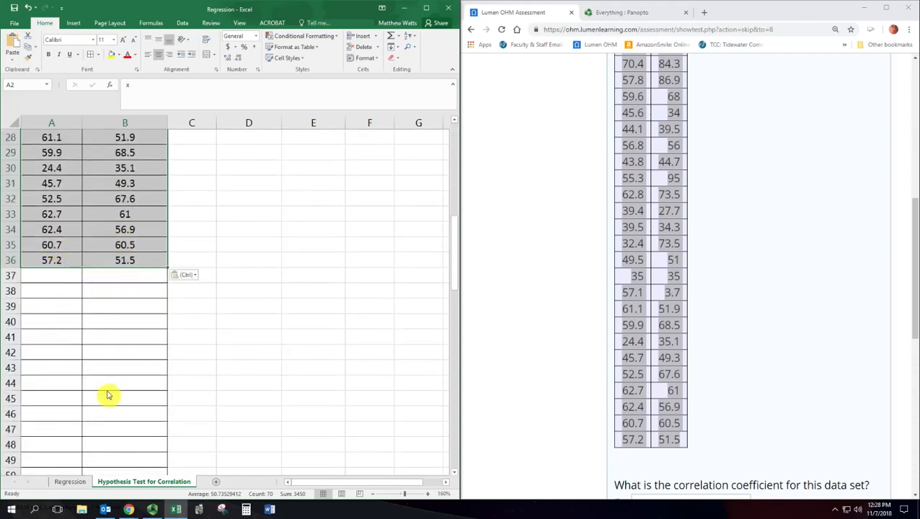
mouse_move(89, 339)
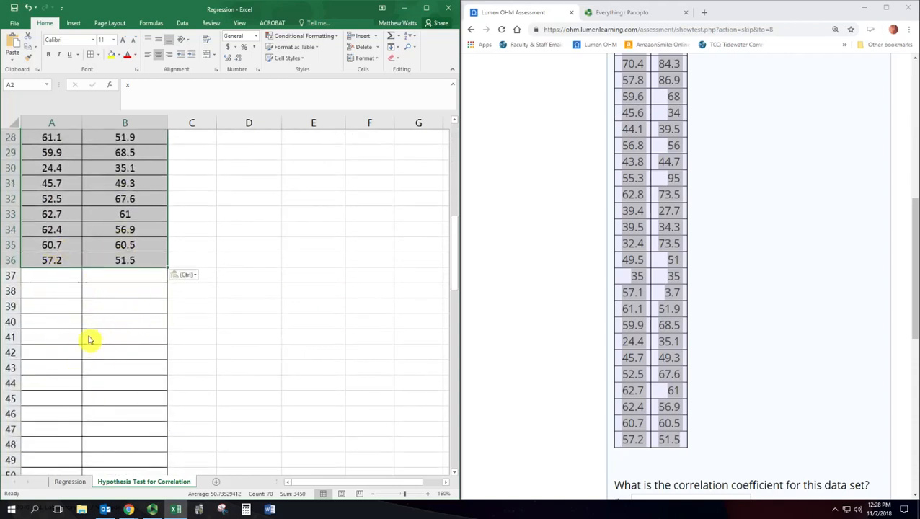
mouse_move(98, 402)
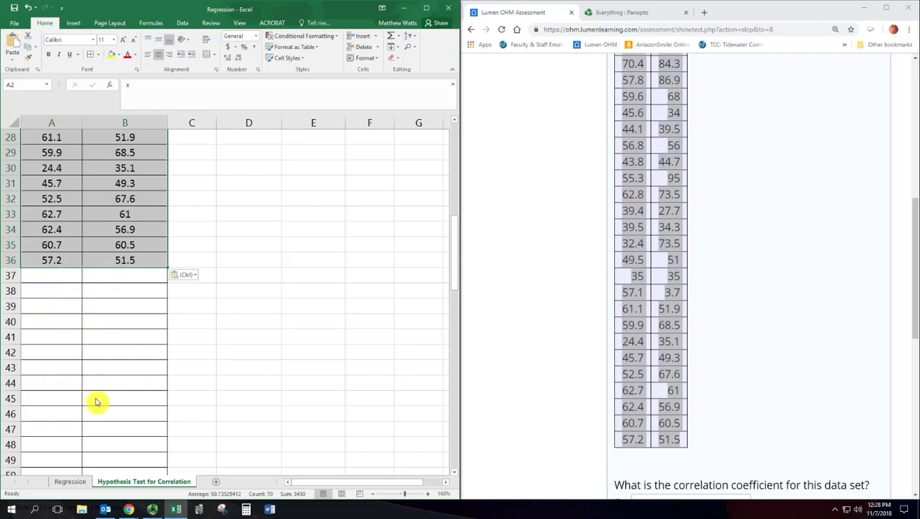
mouse_move(137, 312)
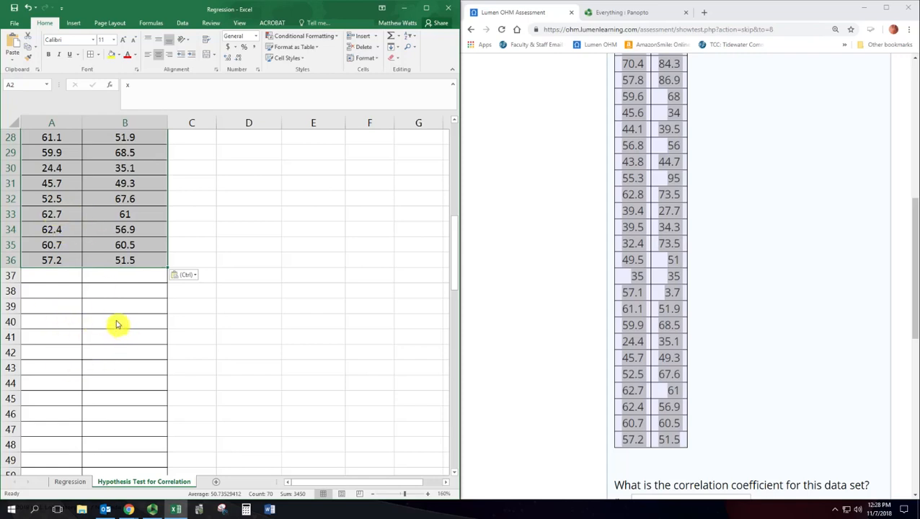
mouse_move(142, 335)
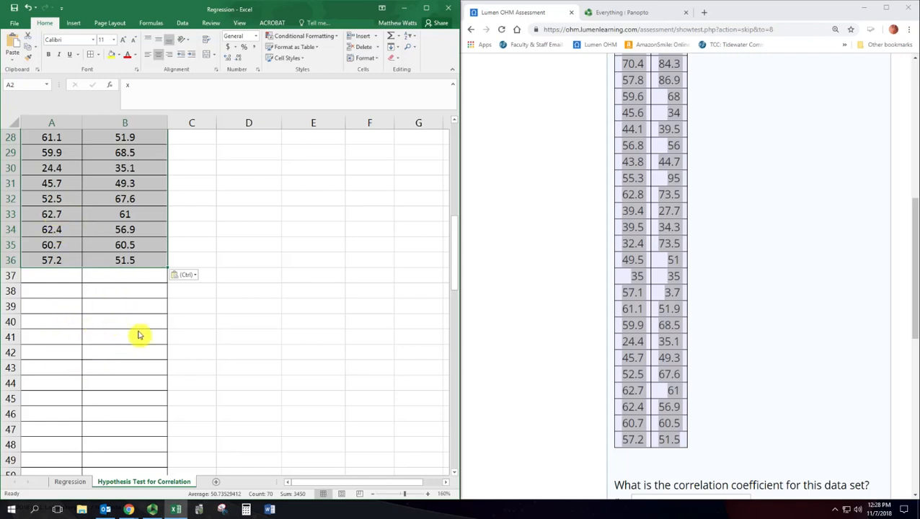
mouse_move(130, 322)
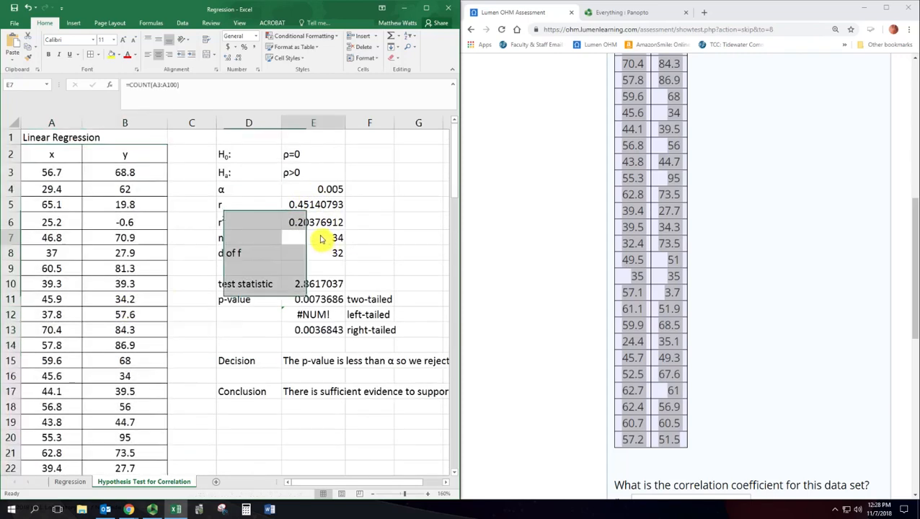
double_click(313, 236)
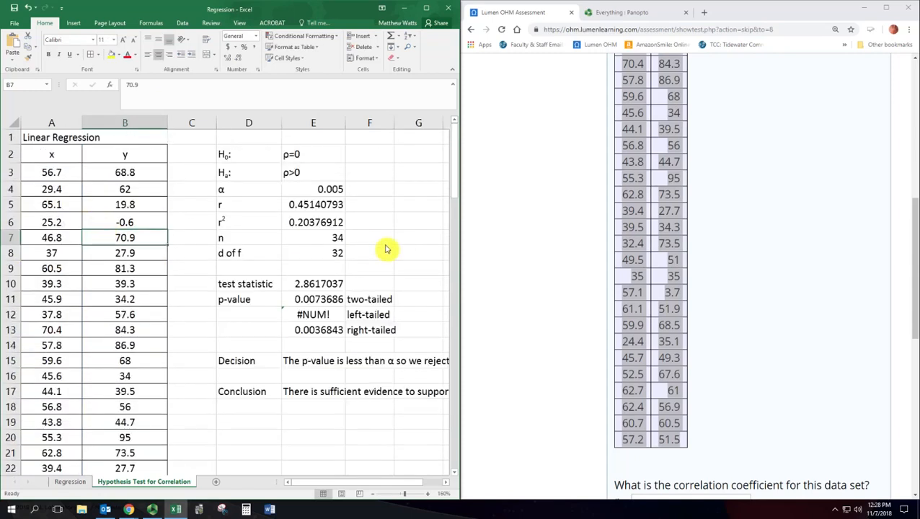
click(313, 236)
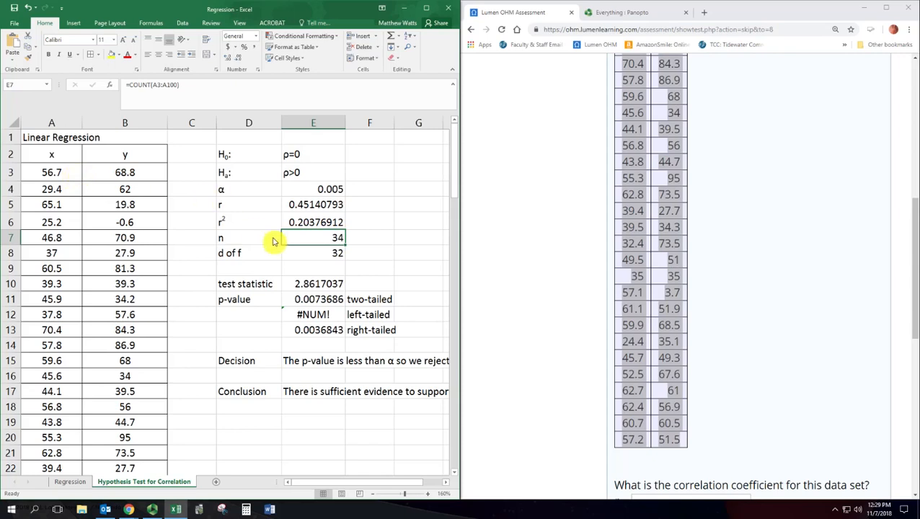
click(313, 253)
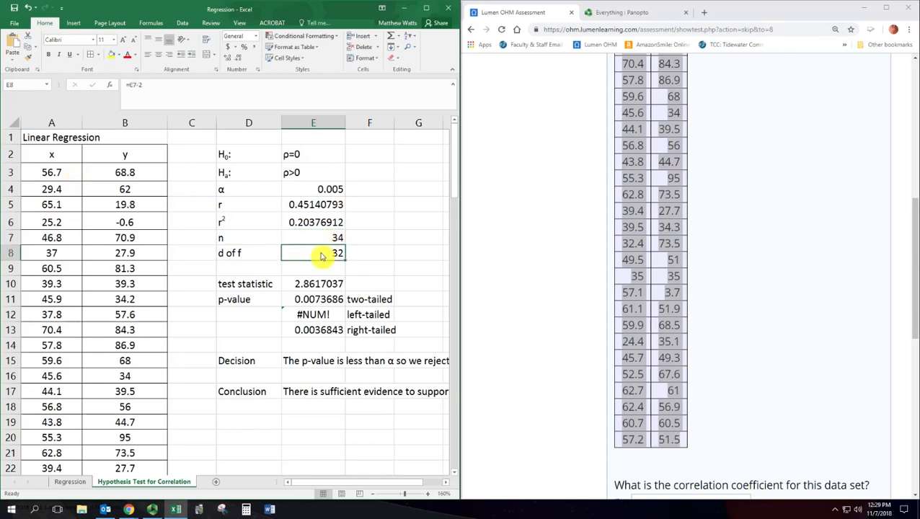
click(313, 205)
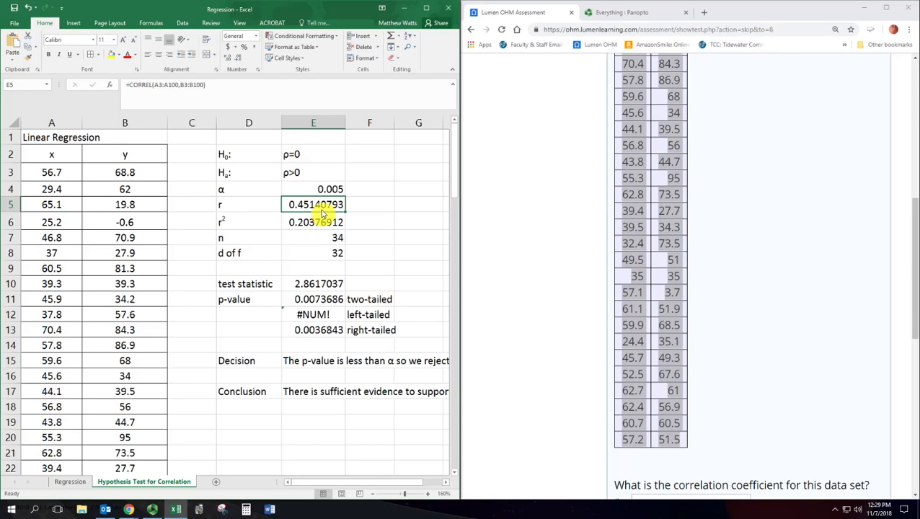
double_click(313, 205)
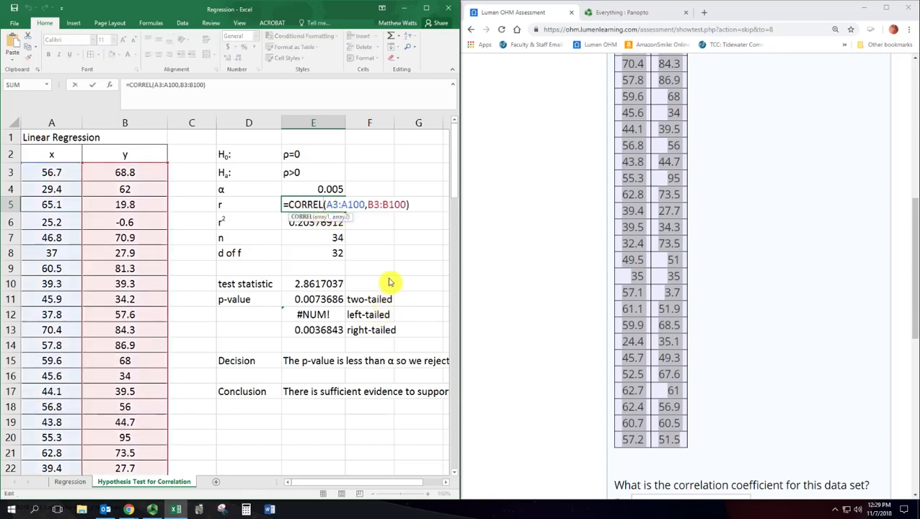
mouse_move(392, 280)
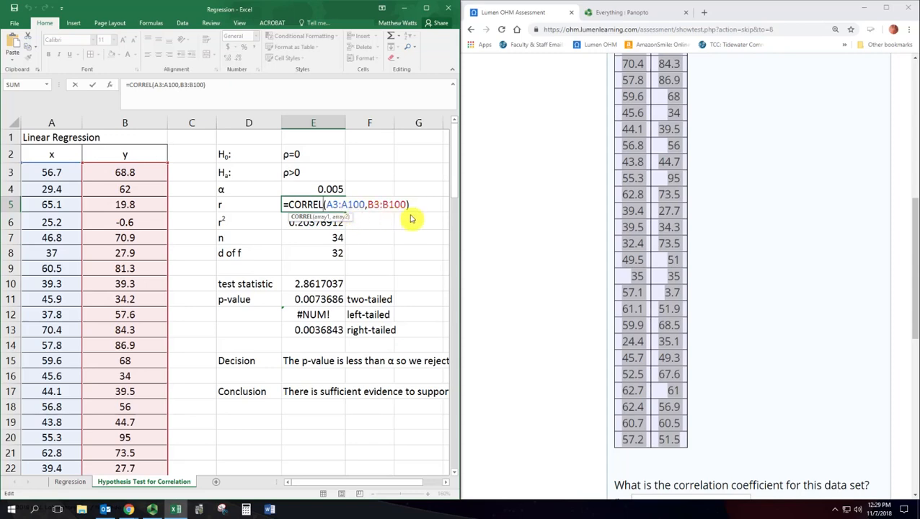
key(enter)
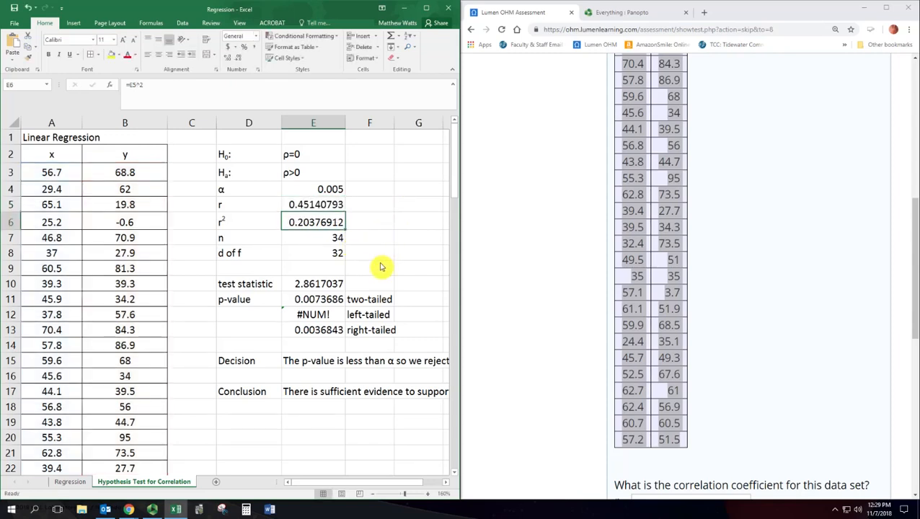
mouse_move(346, 265)
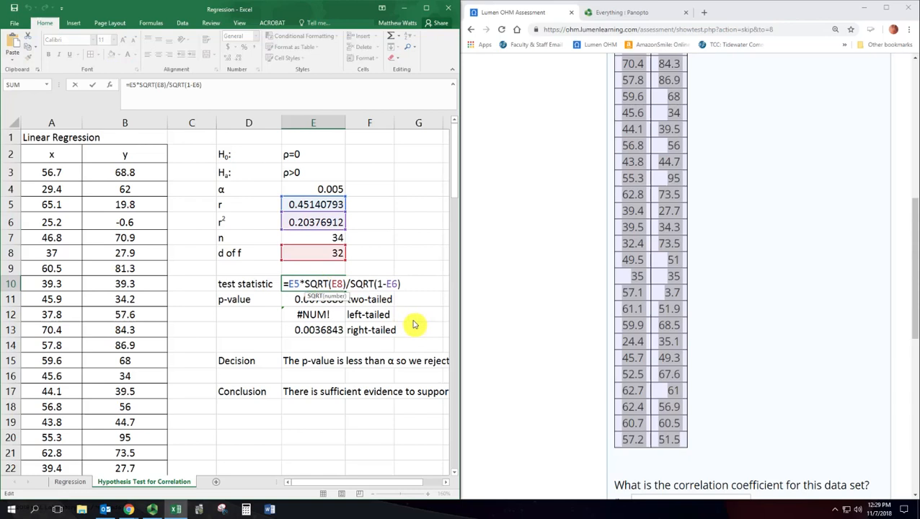
mouse_move(373, 485)
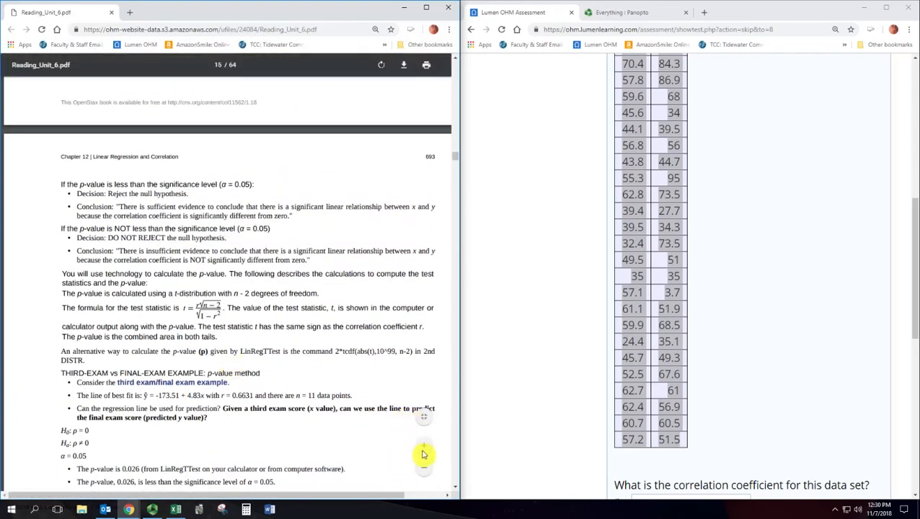
scroll(down, 3)
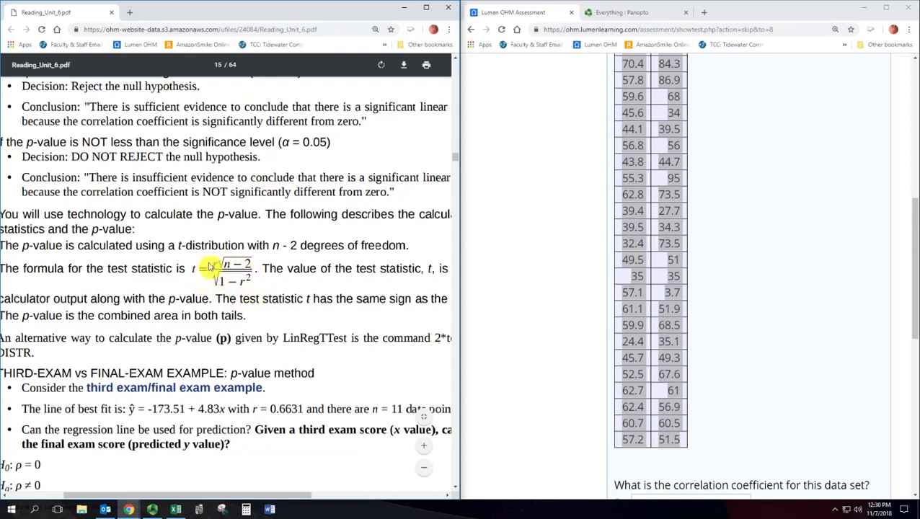
click(176, 511)
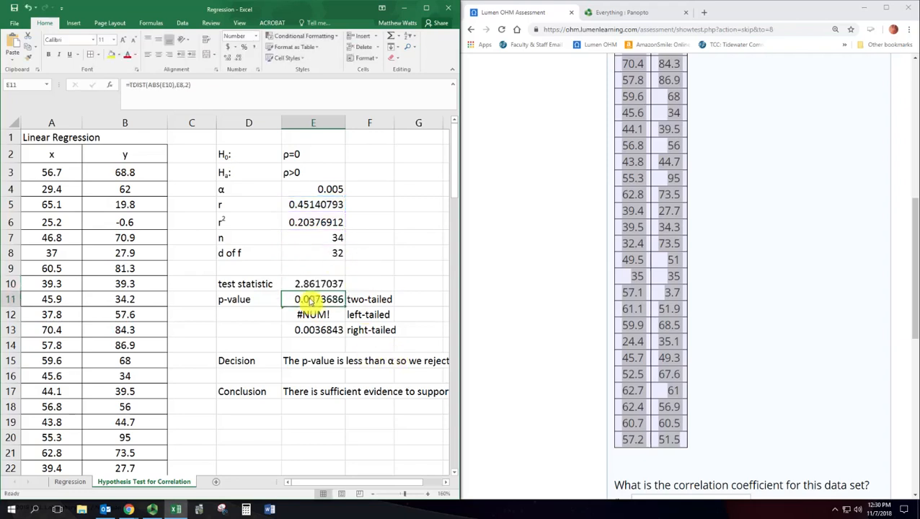
double_click(313, 299)
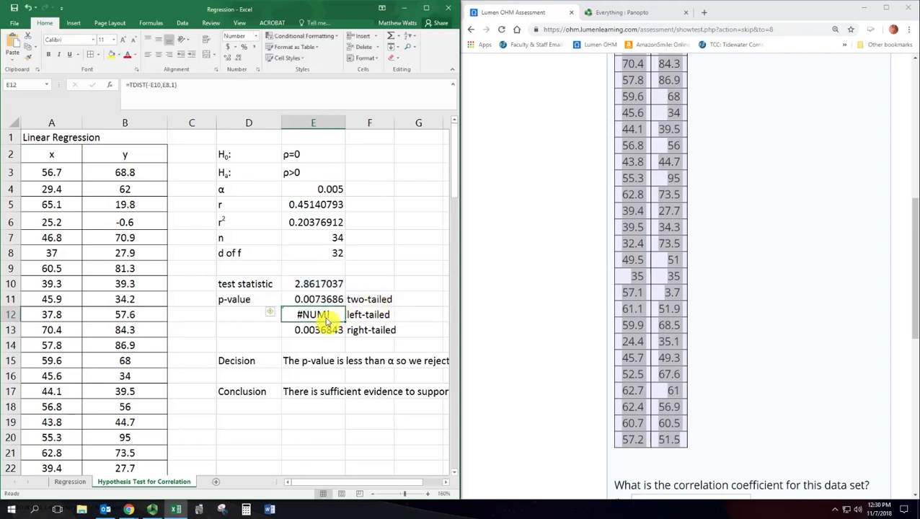
double_click(313, 314)
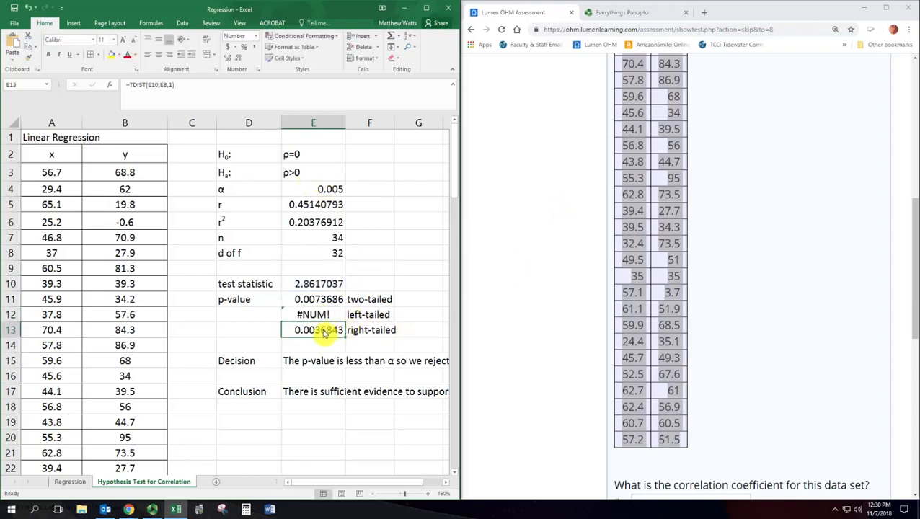
double_click(313, 329)
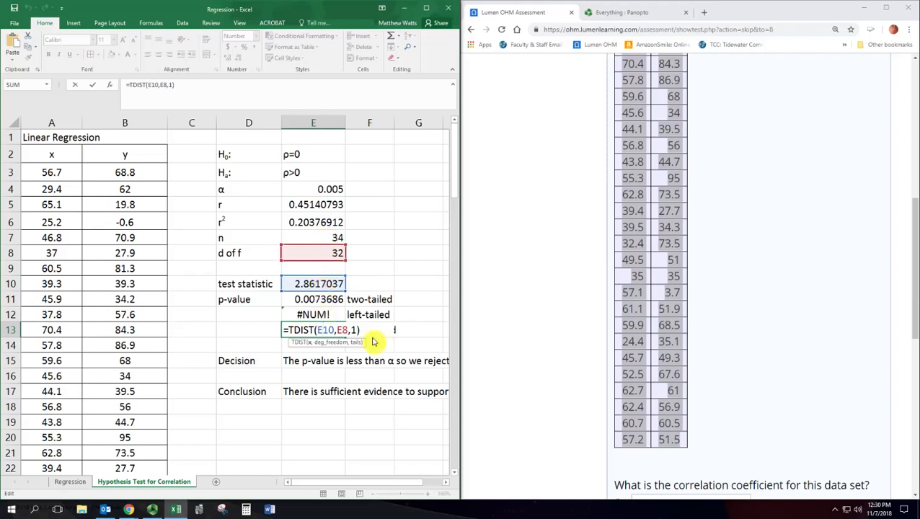
key(enter)
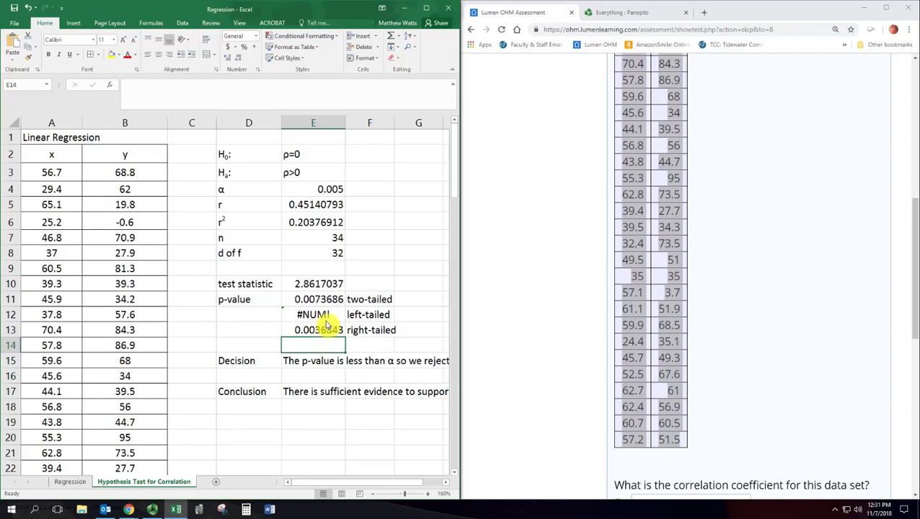
- Enter r = 0.4514 and p-value = 0.0037 in the Lumen OHM answer boxes
scroll(down, 3)
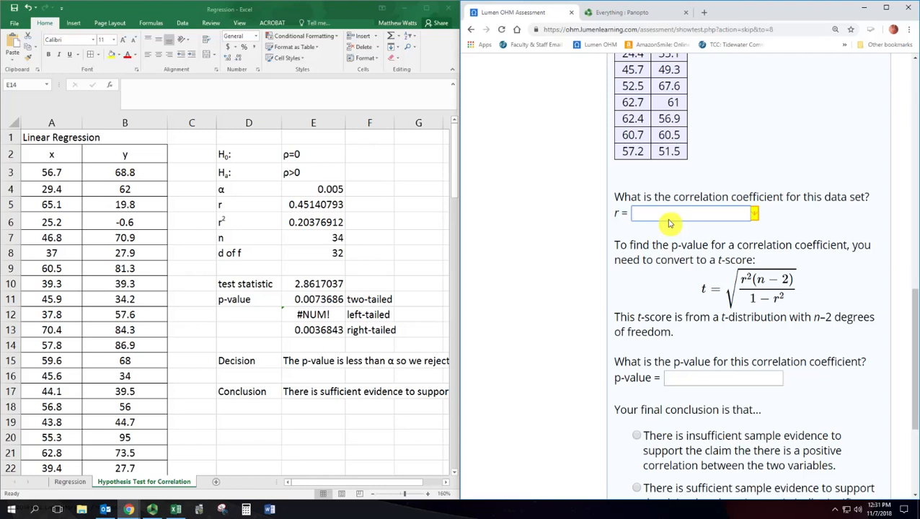
text(0.4514)
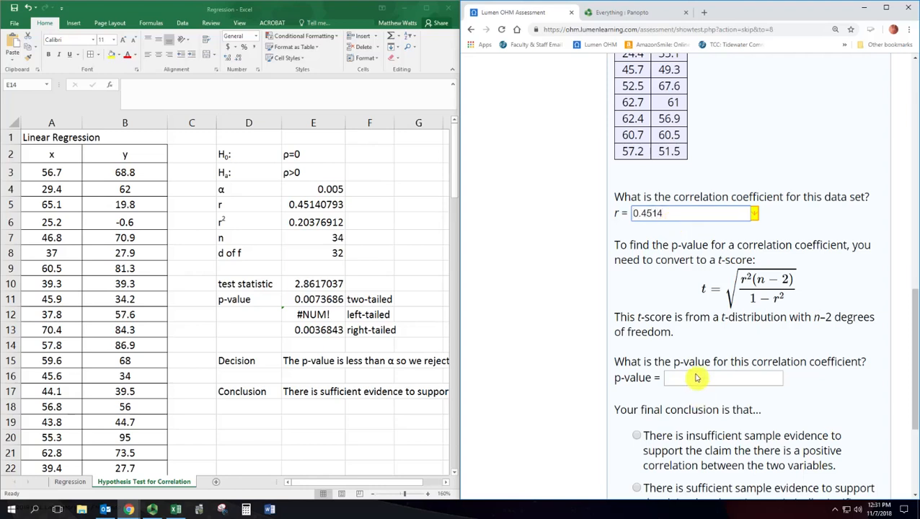
click(722, 378)
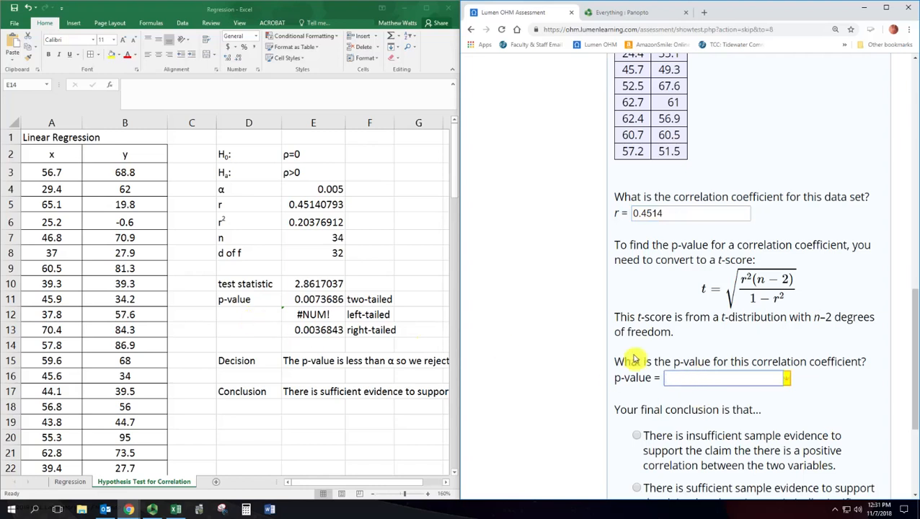
text(0.0037)
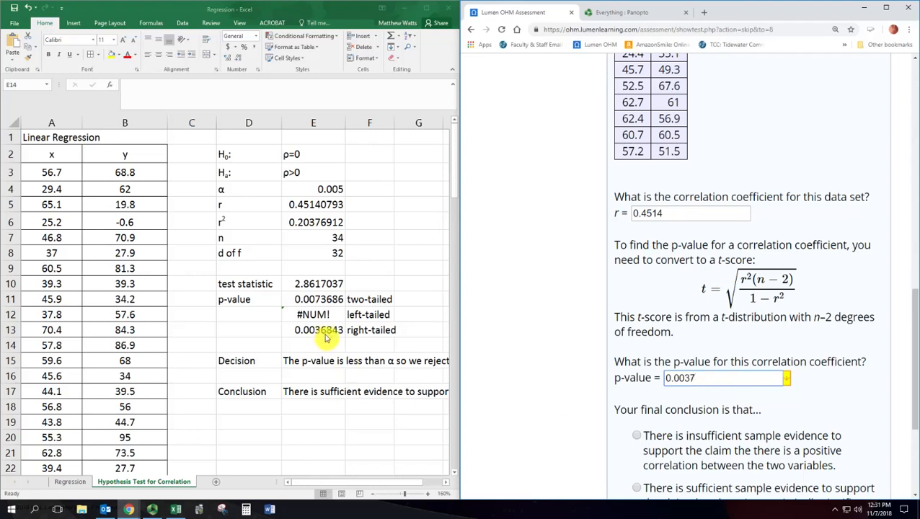
- Return to the spreadsheet and select the decision statement
click(313, 345)
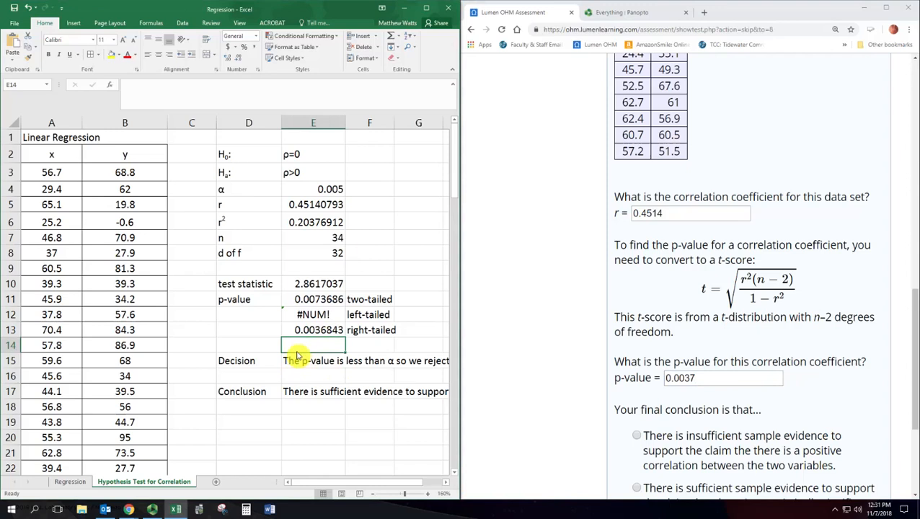
mouse_move(329, 195)
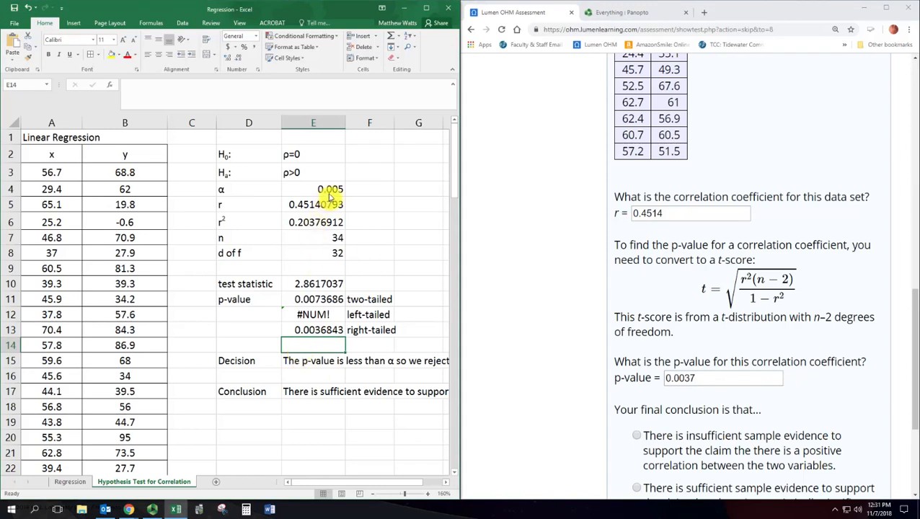
click(313, 361)
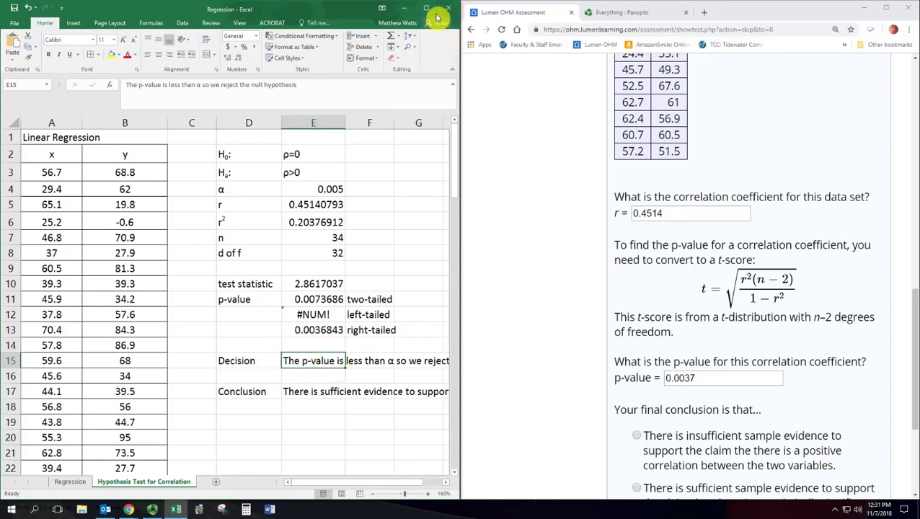
- Maximize Excel so the decision and conclusion sentences are fully readable
click(425, 8)
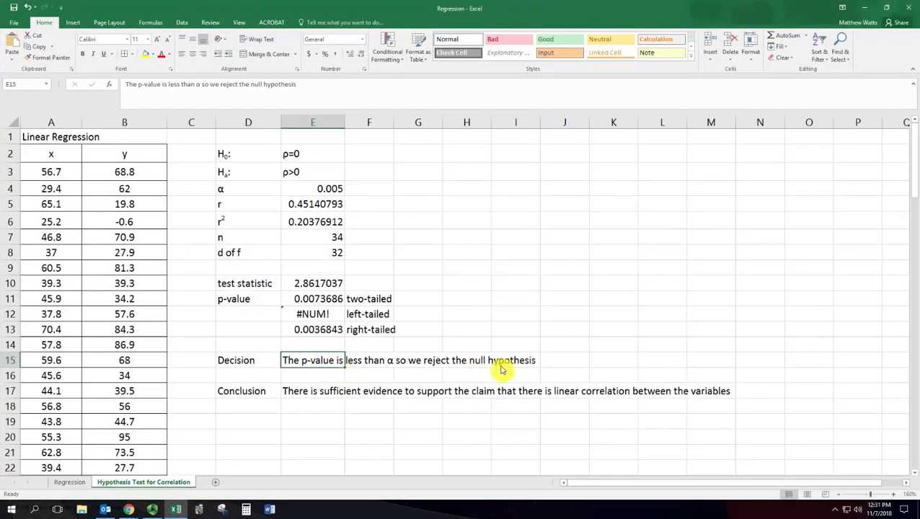
mouse_move(485, 372)
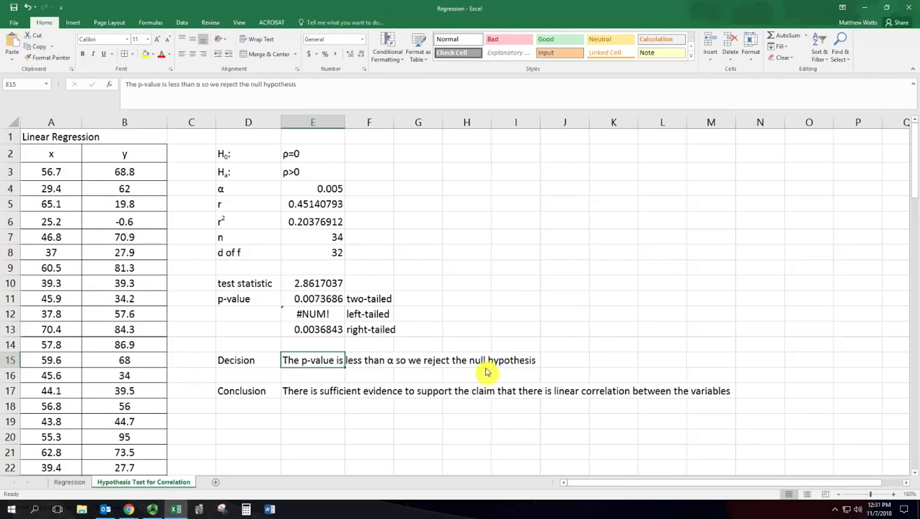
mouse_move(488, 372)
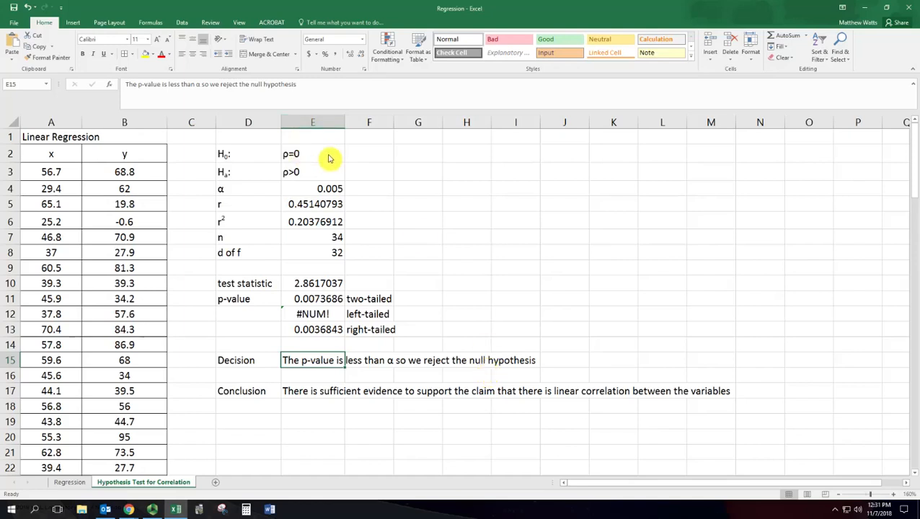
mouse_move(381, 228)
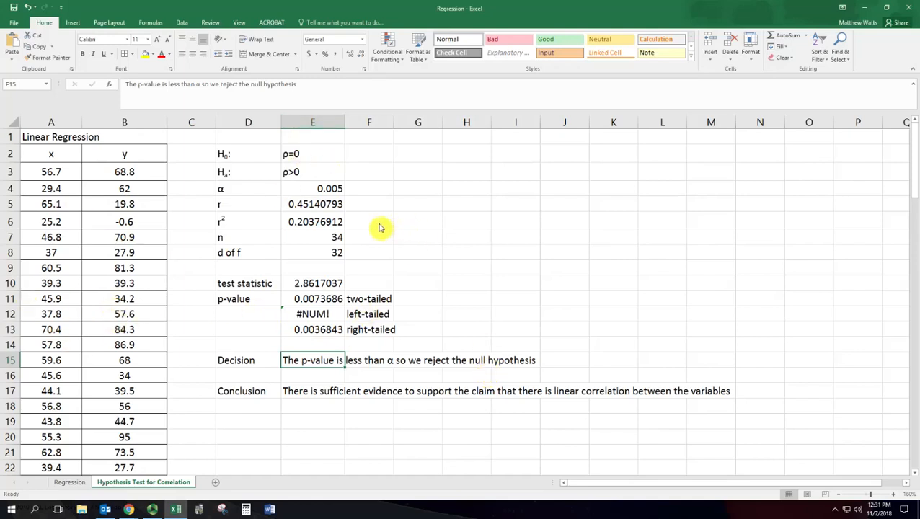
mouse_move(309, 160)
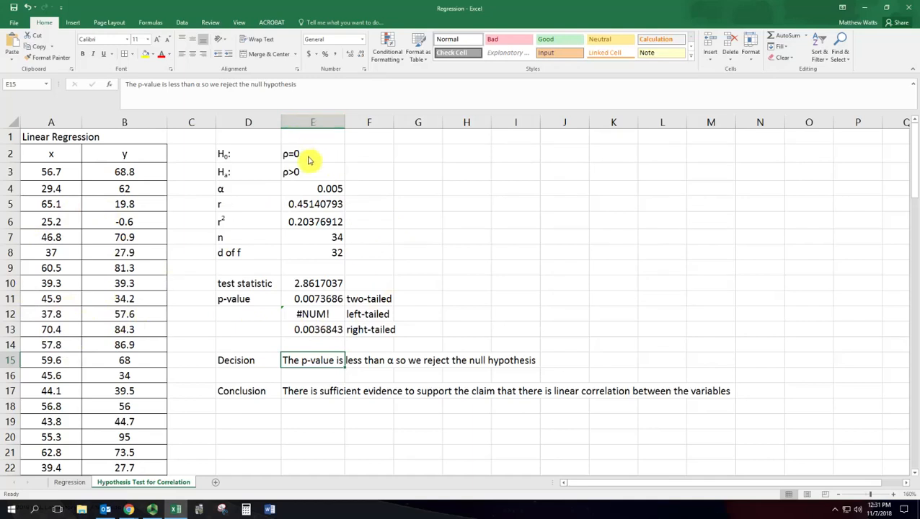
mouse_move(334, 160)
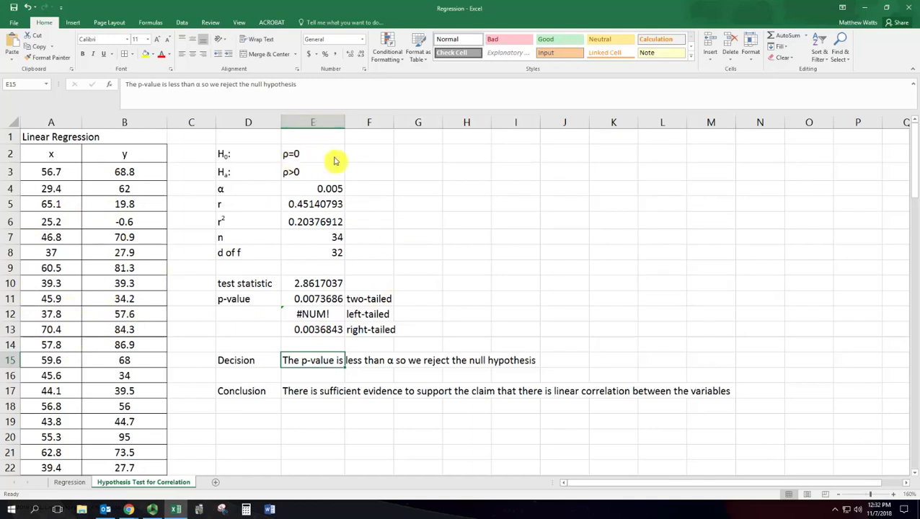
mouse_move(335, 179)
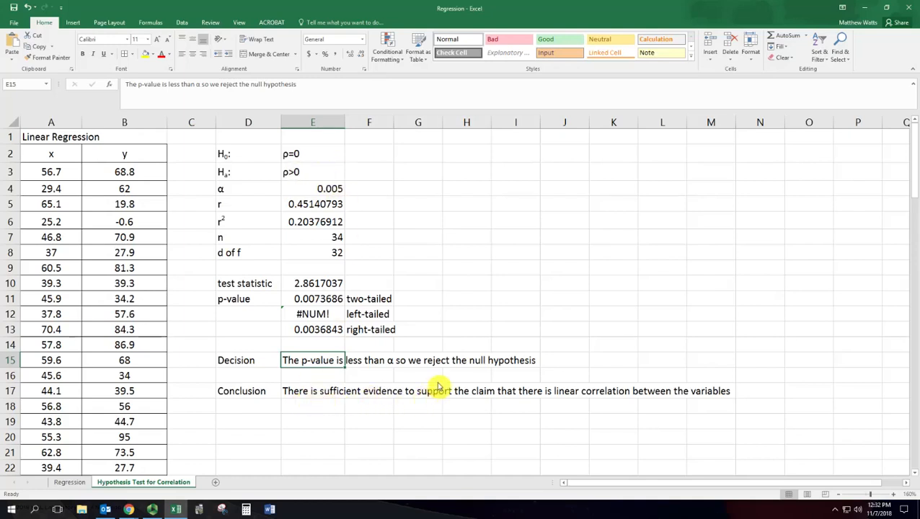
- Edit E17 so the conclusion reads 'positive linear correlation'
click(313, 391)
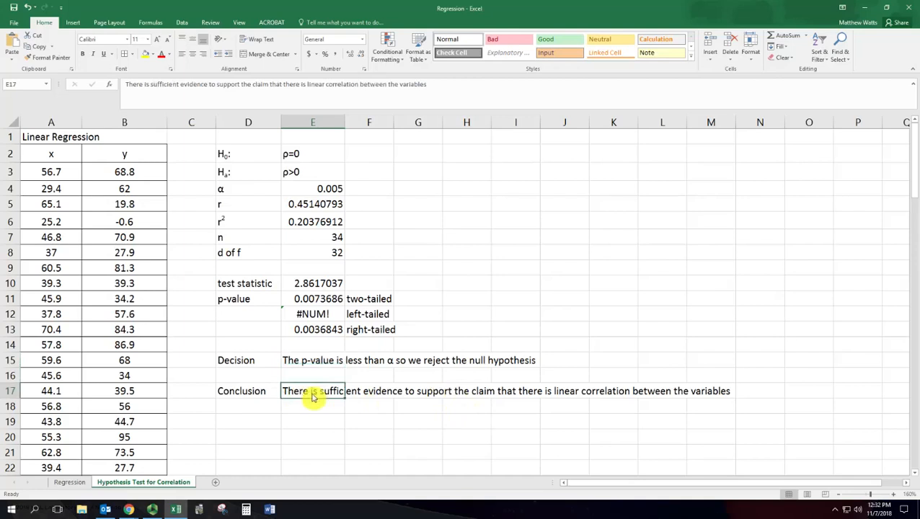
mouse_move(326, 398)
text(positive )
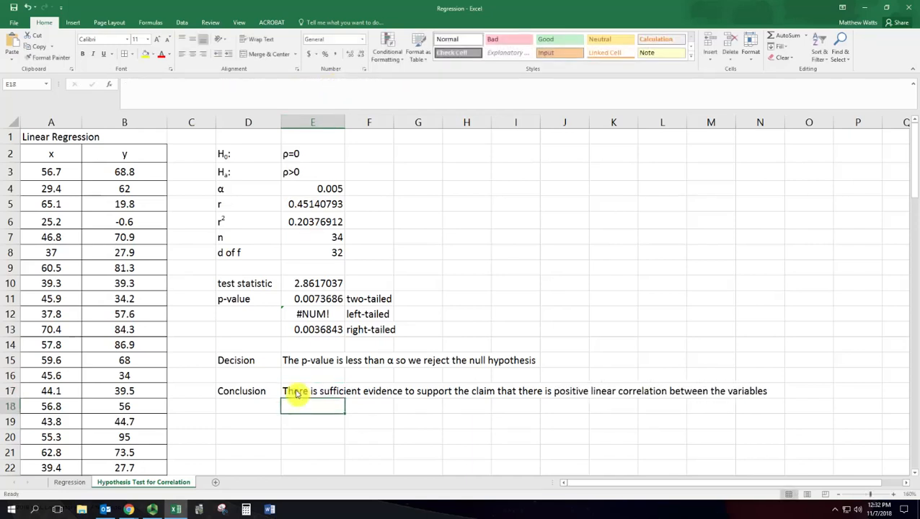
click(311, 391)
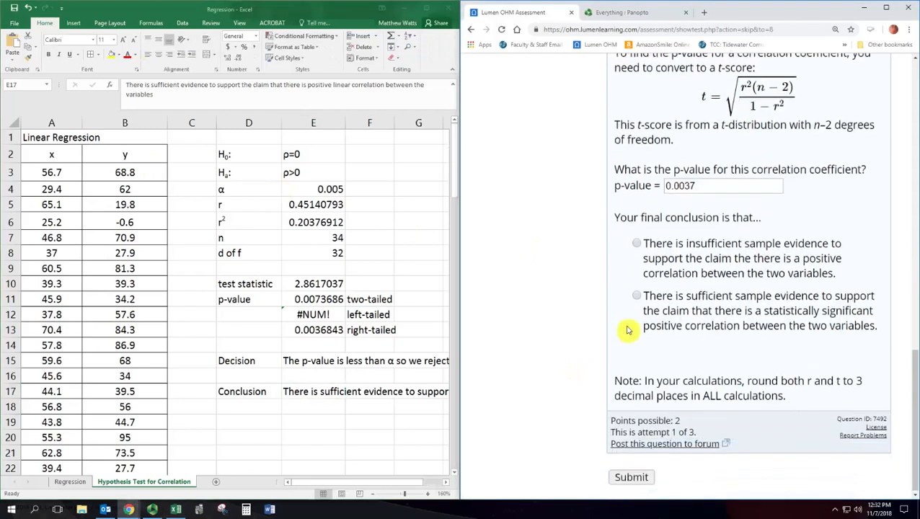
- Choose the sufficient-evidence conclusion and submit, scoring 2 of 2 with all answers correct
click(638, 294)
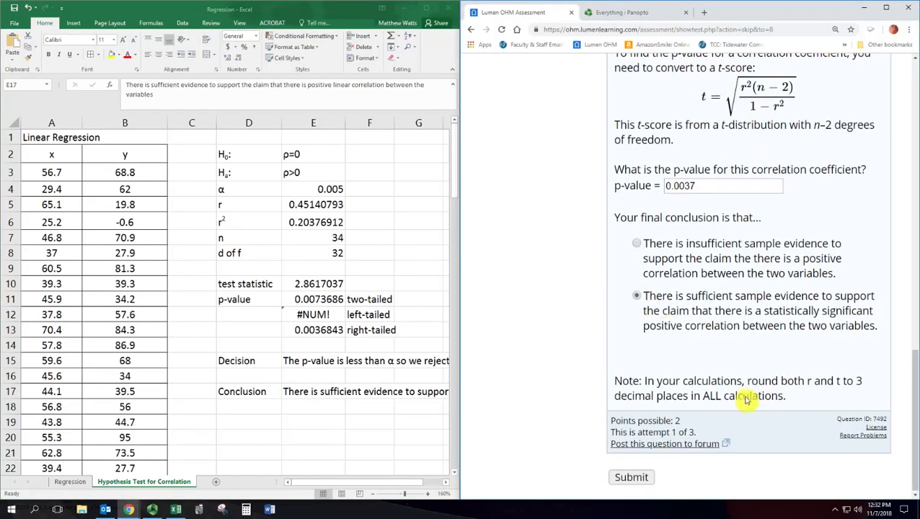
mouse_move(747, 383)
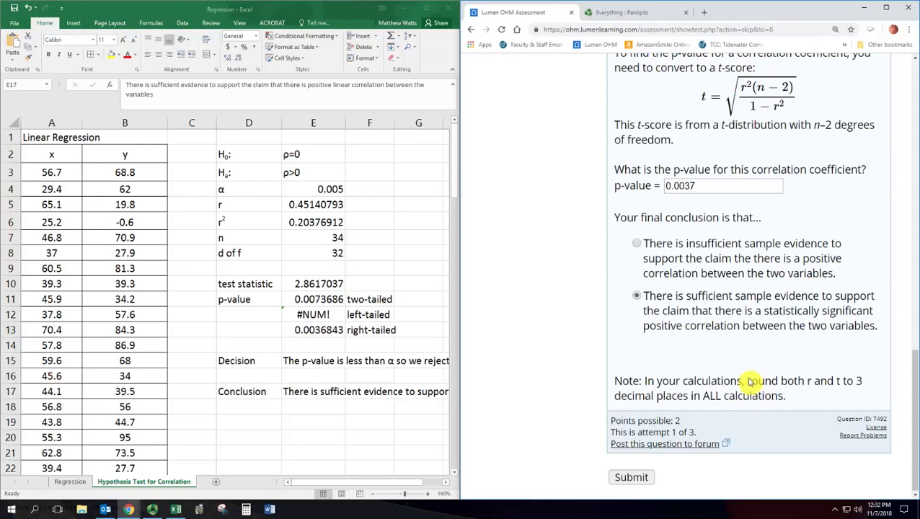
click(630, 476)
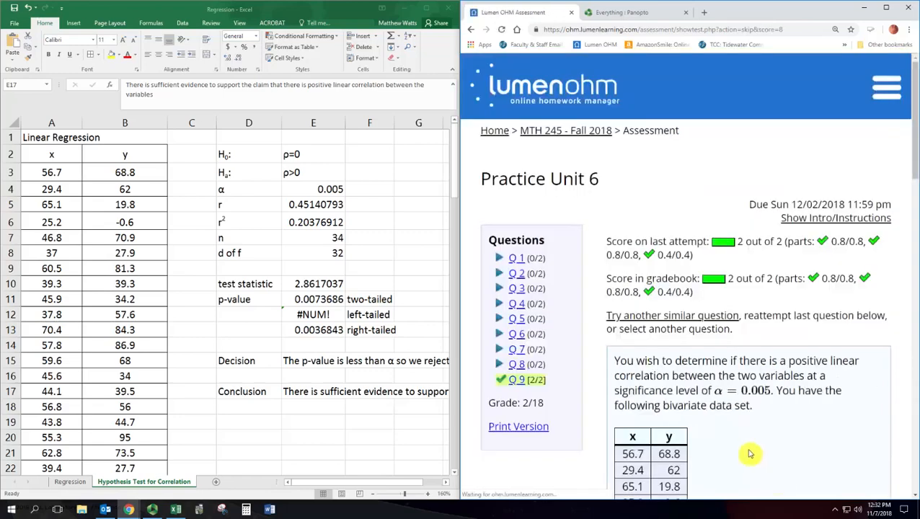
scroll(down, 3)
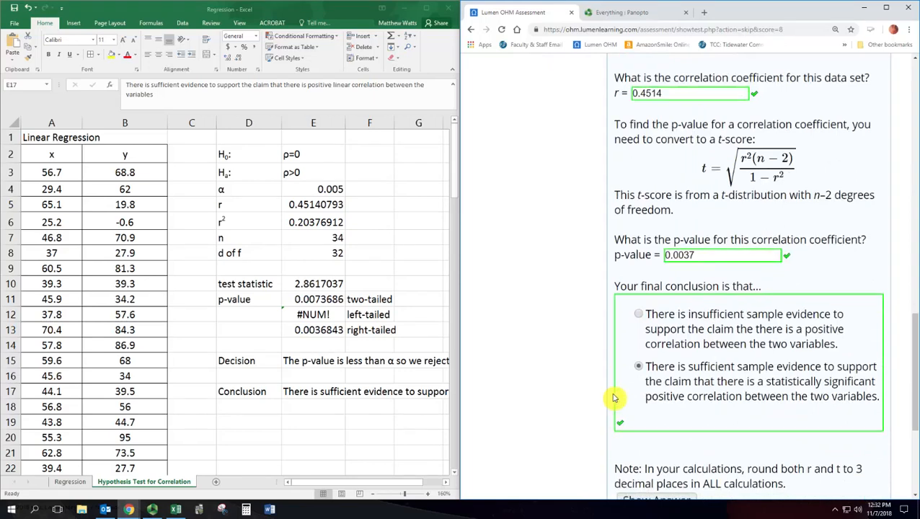
mouse_move(264, 382)
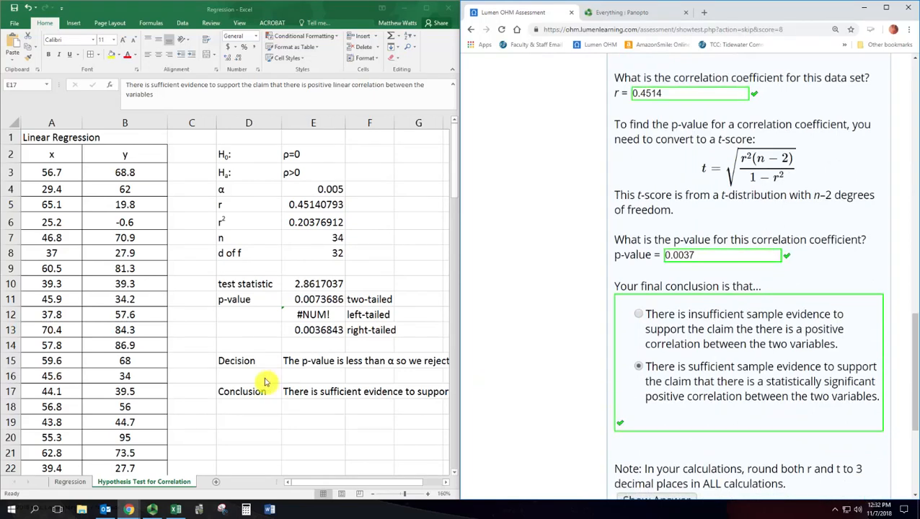